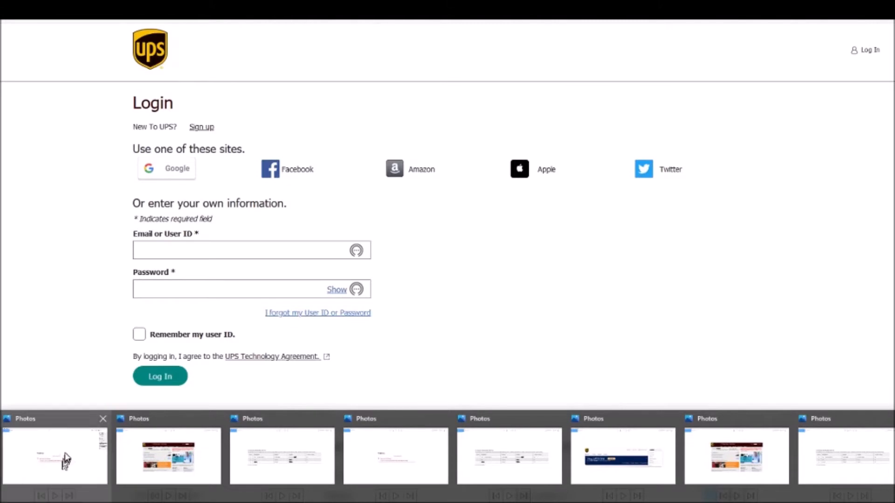
Sign in to the UPS account with the email or user ID and password
left_click(160, 376)
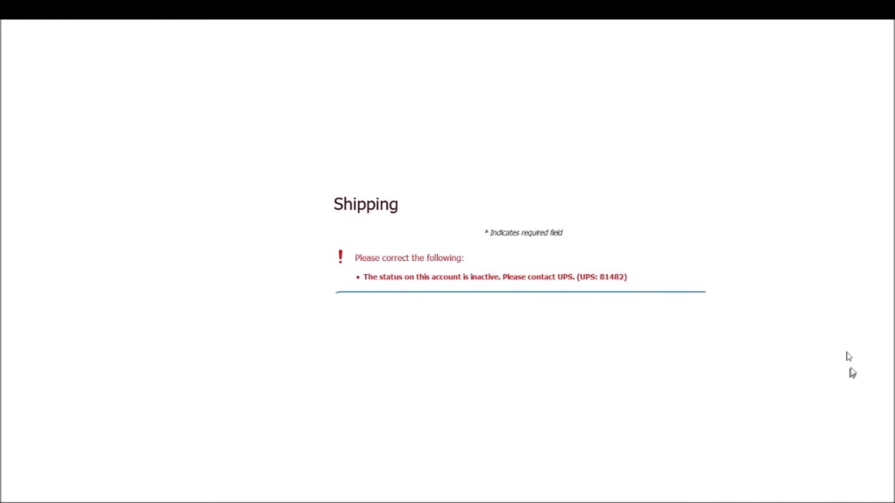
mouse_move(592, 327)
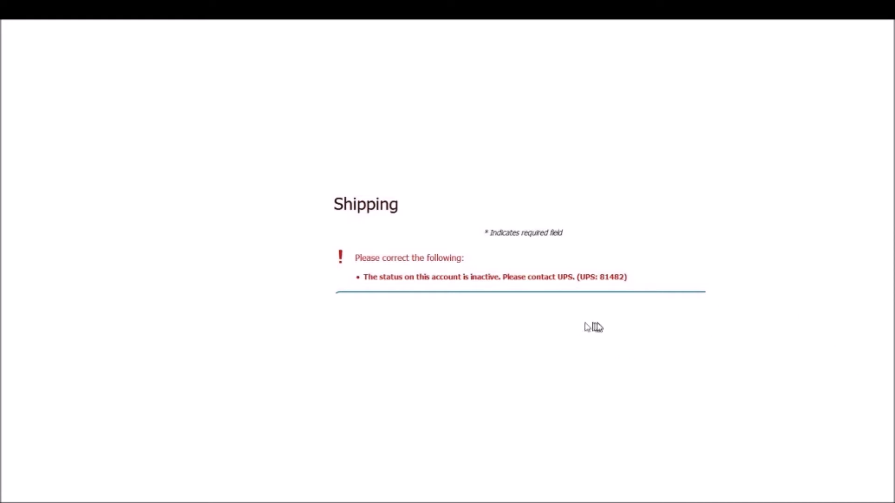
mouse_move(648, 338)
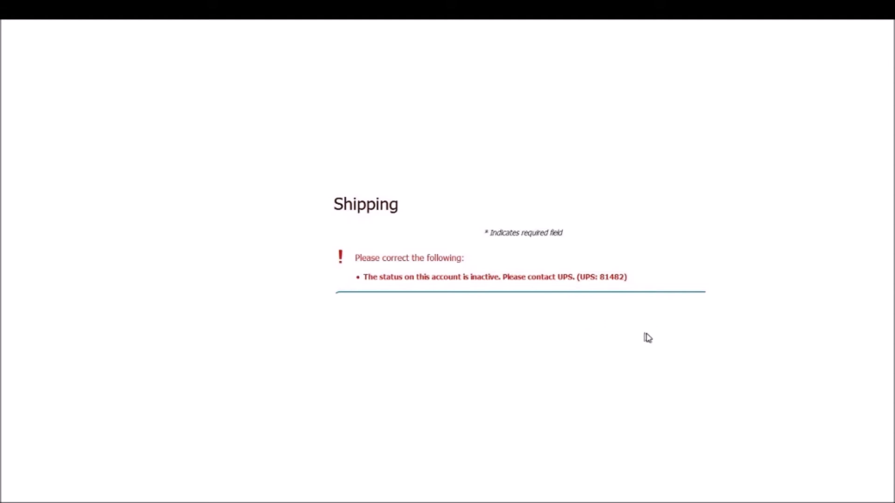
mouse_move(653, 341)
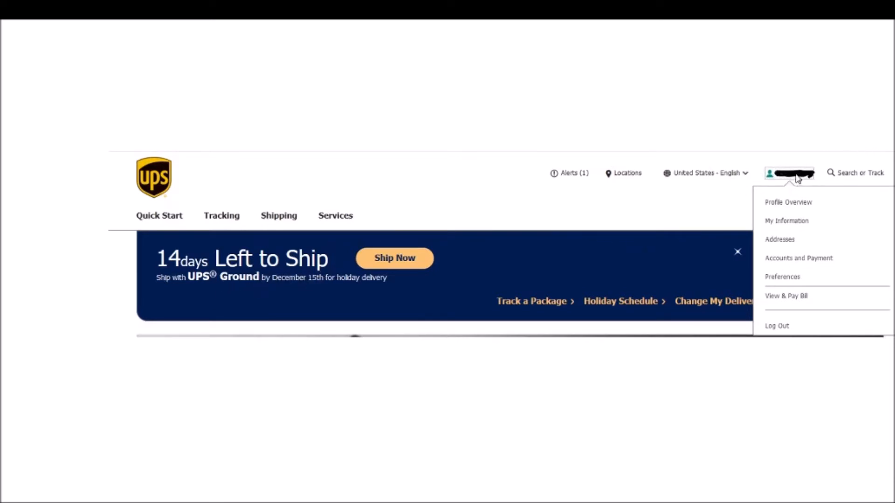
mouse_move(794, 261)
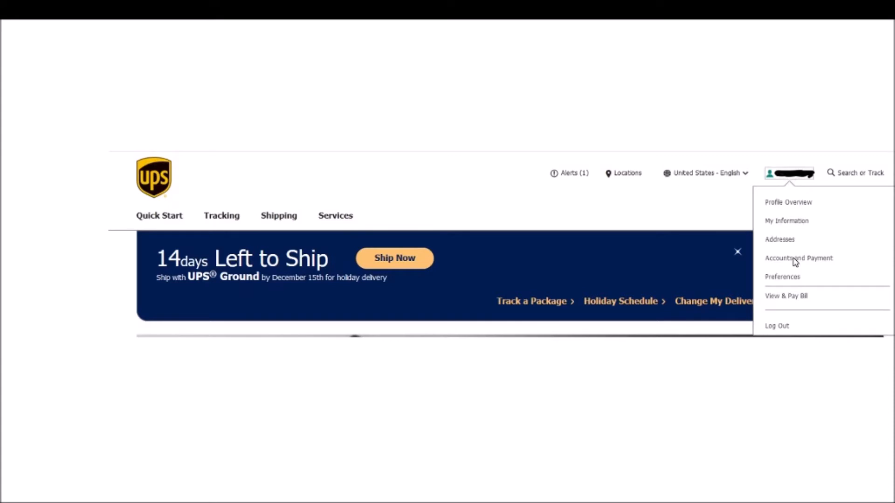
Go to My Accounts and Payment Methods from the profile dropdown
left_click(799, 259)
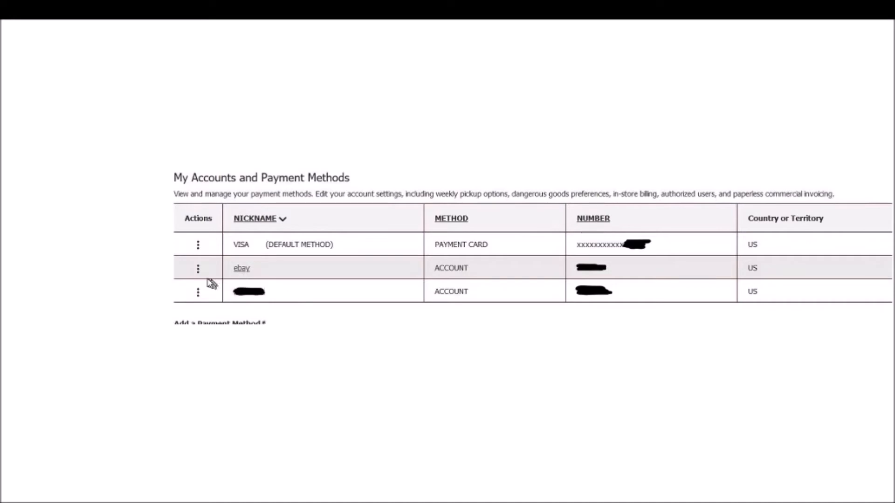
mouse_move(197, 266)
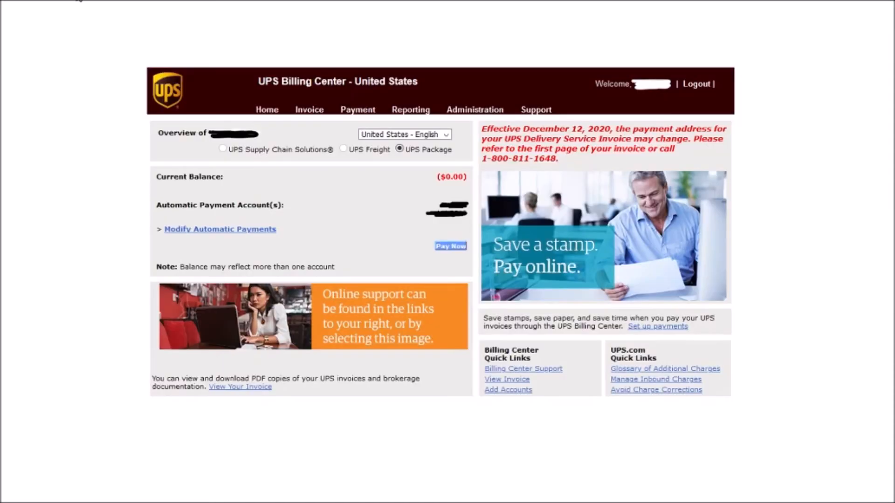
mouse_move(462, 171)
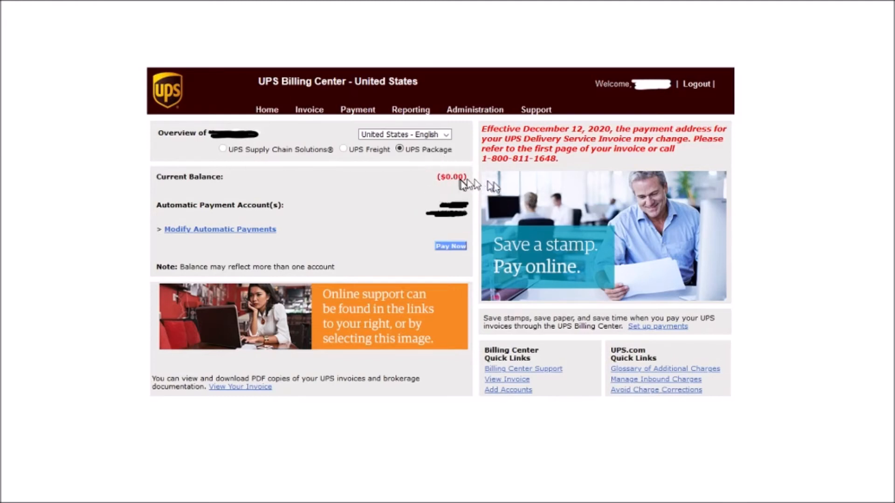
mouse_move(408, 223)
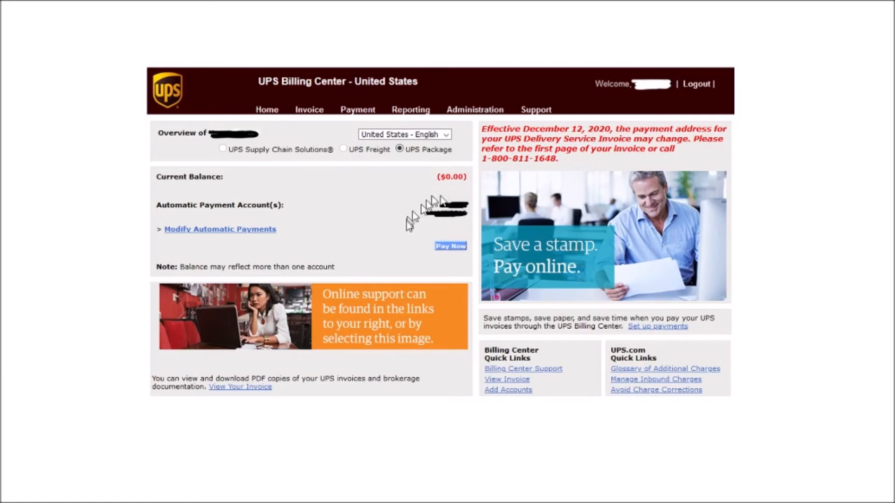
mouse_move(476, 220)
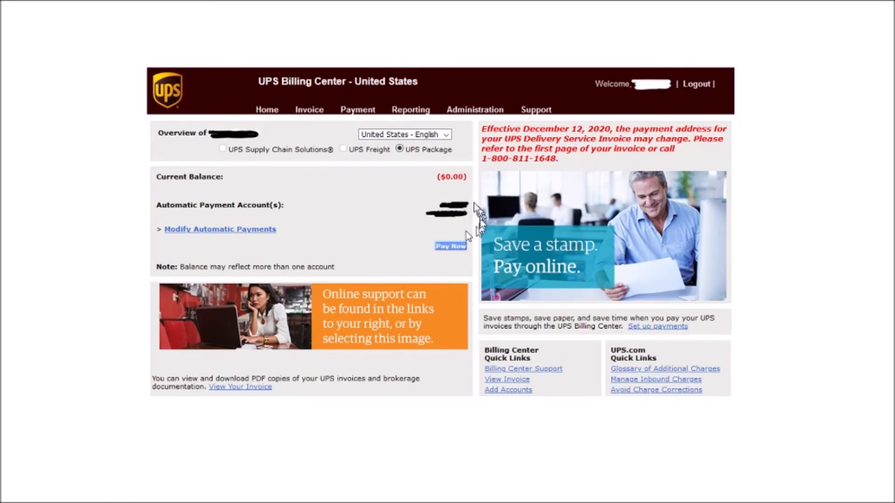
mouse_move(420, 220)
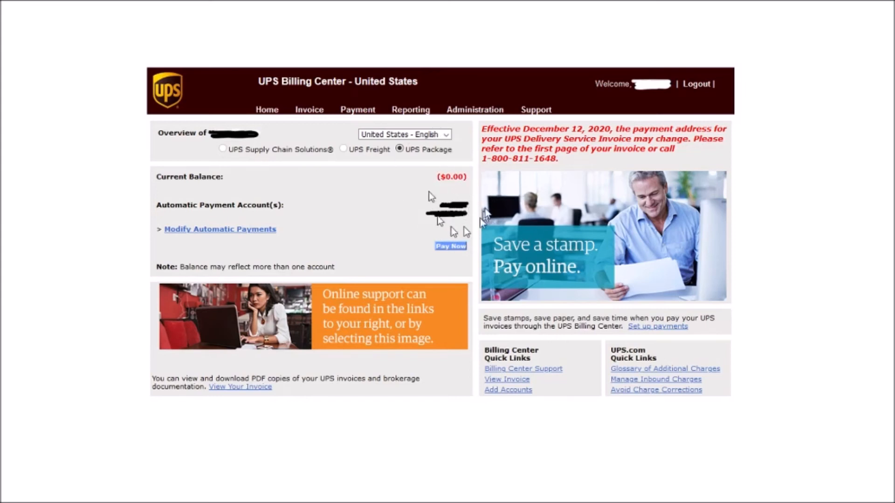
mouse_move(461, 83)
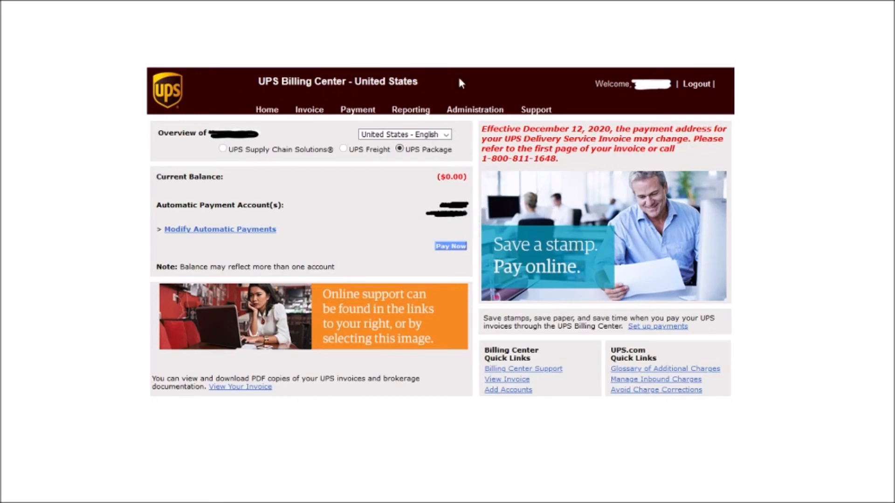
mouse_move(382, 128)
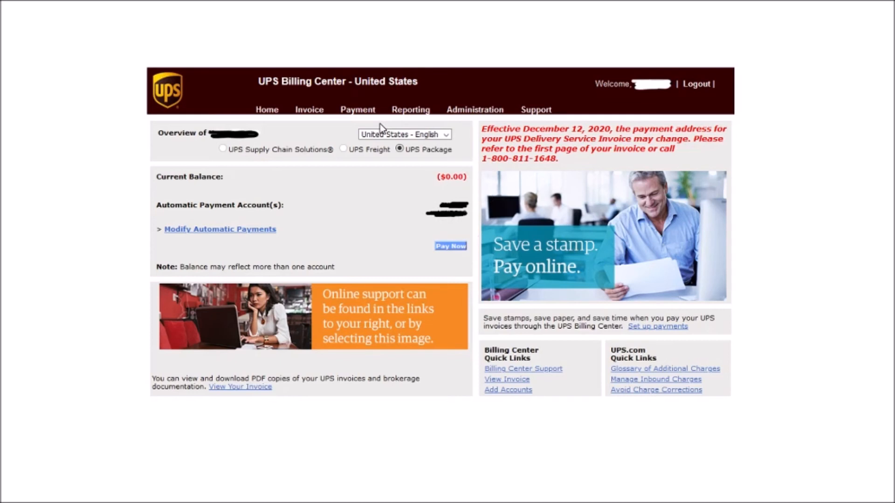
mouse_move(313, 153)
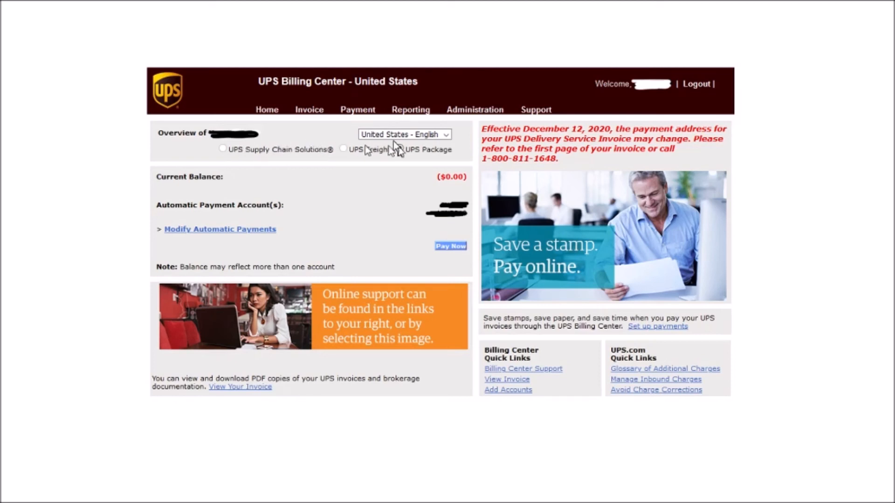
left_click(401, 149)
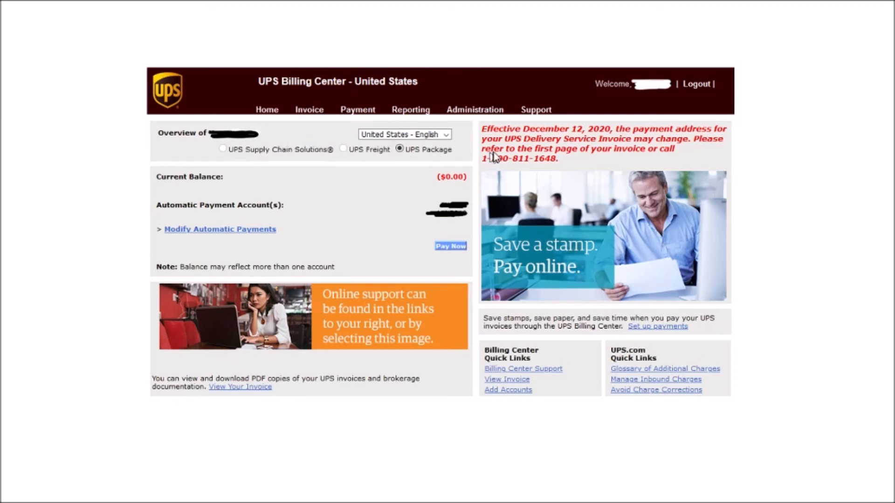